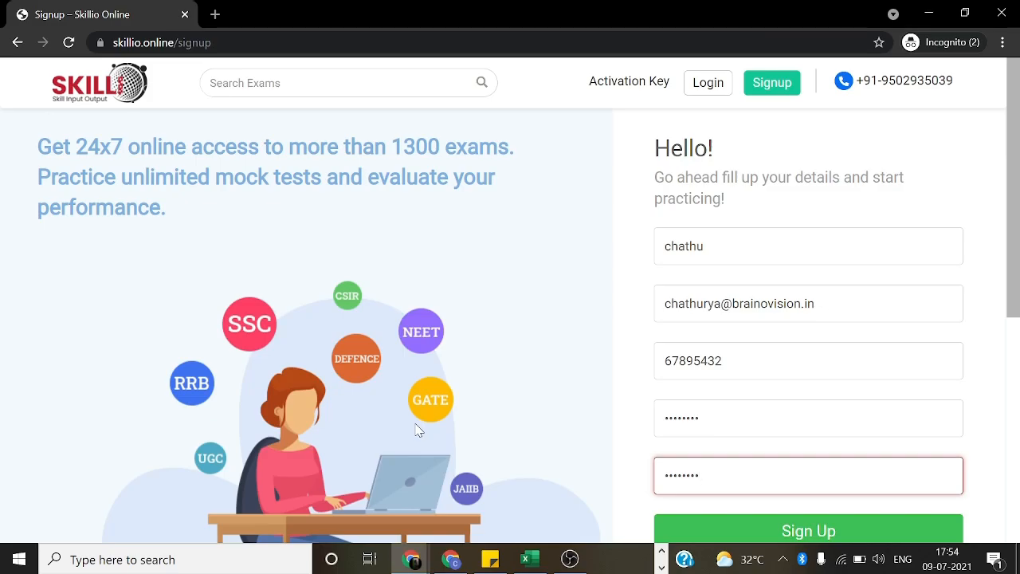
pyautogui.moveTo(338, 338)
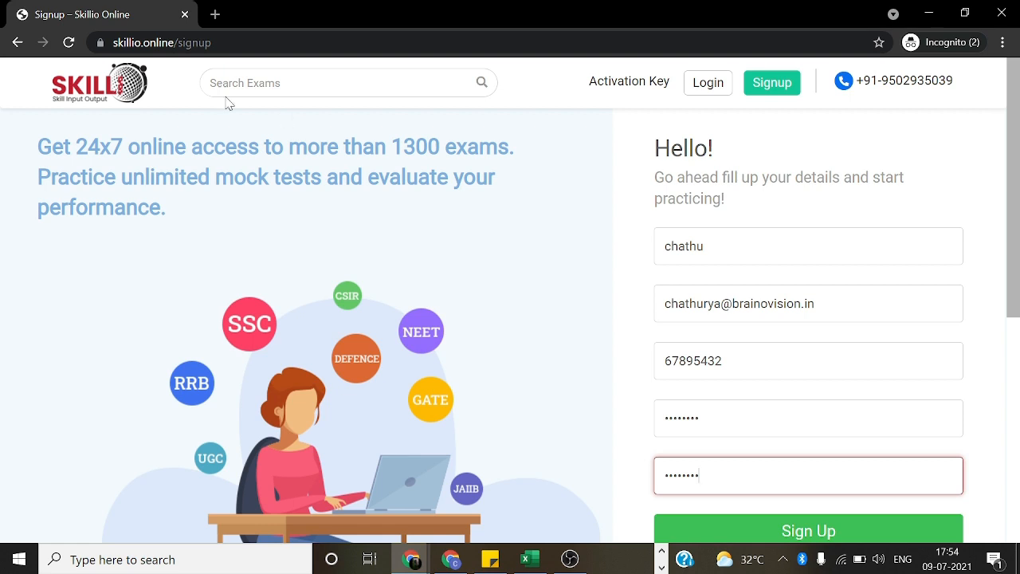
pyautogui.moveTo(309, 264)
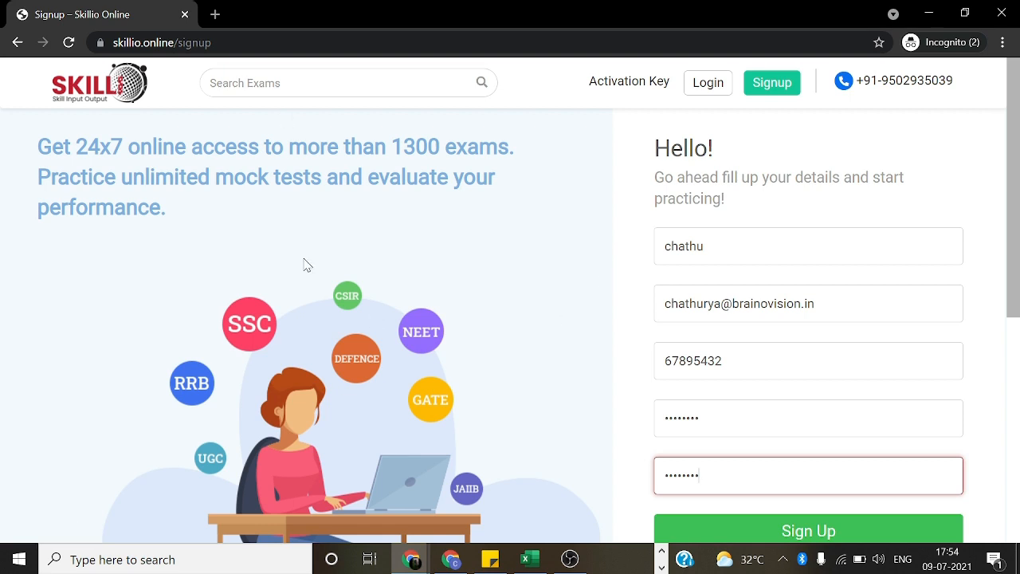
pyautogui.moveTo(707, 82)
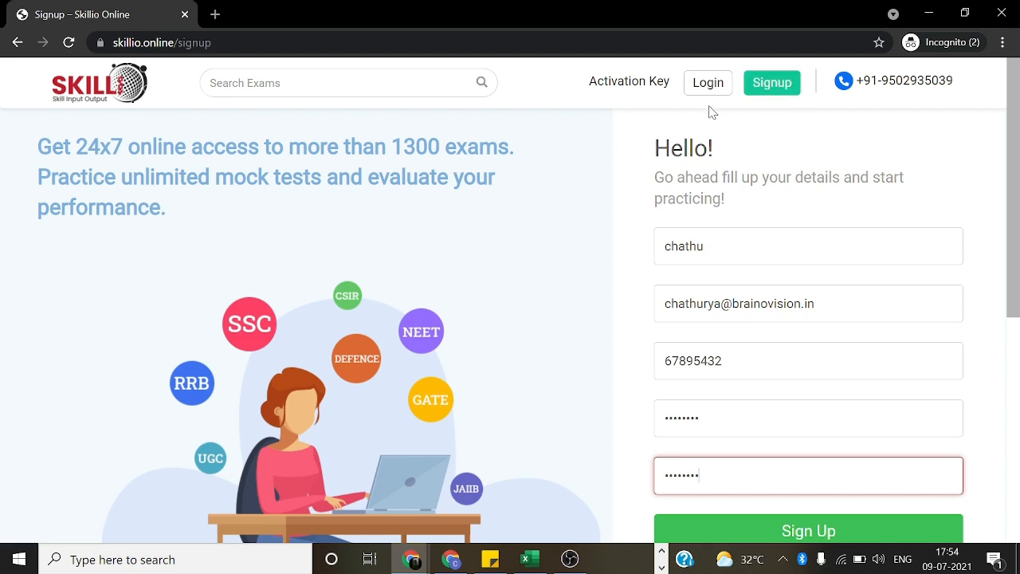
pyautogui.moveTo(517, 210)
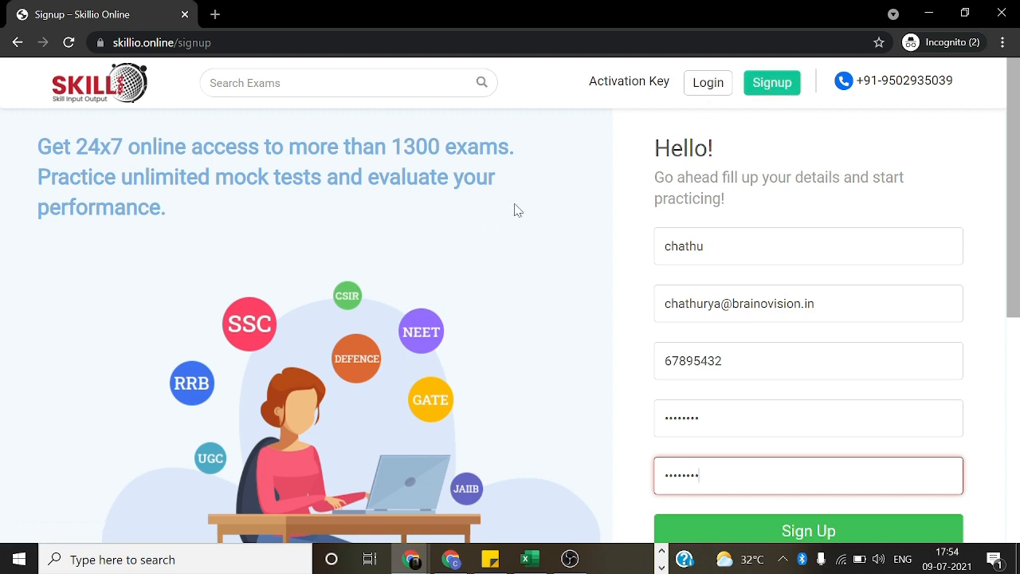
# Submit the signup form to create the Skillio account
pyautogui.scroll(-3)
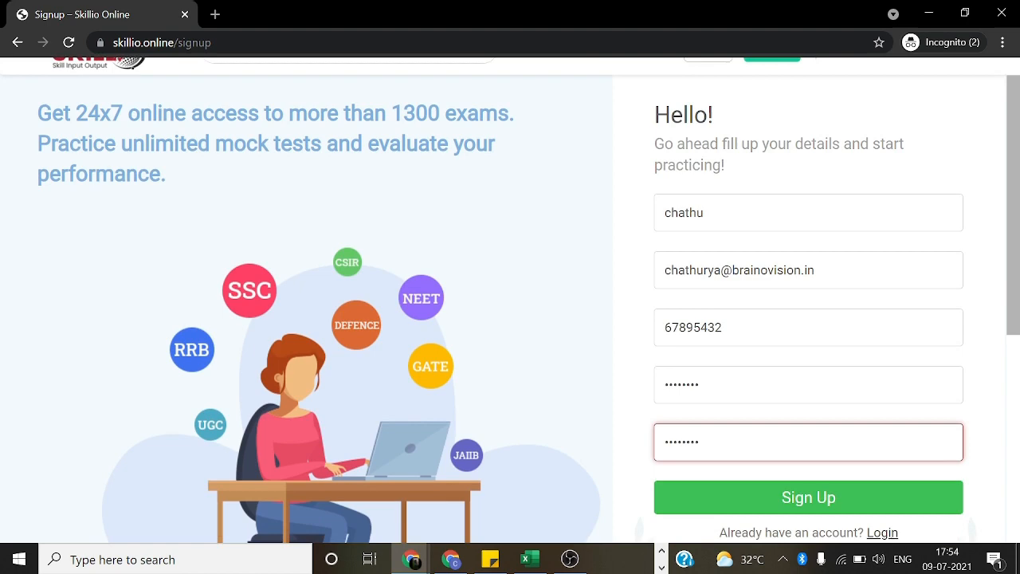
pyautogui.scroll(-3)
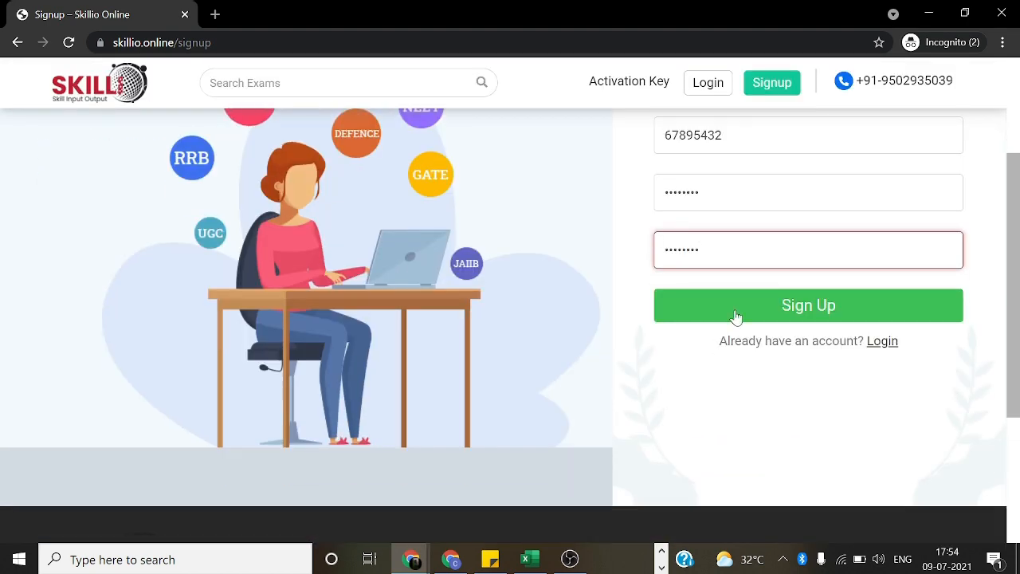
pyautogui.click(808, 305)
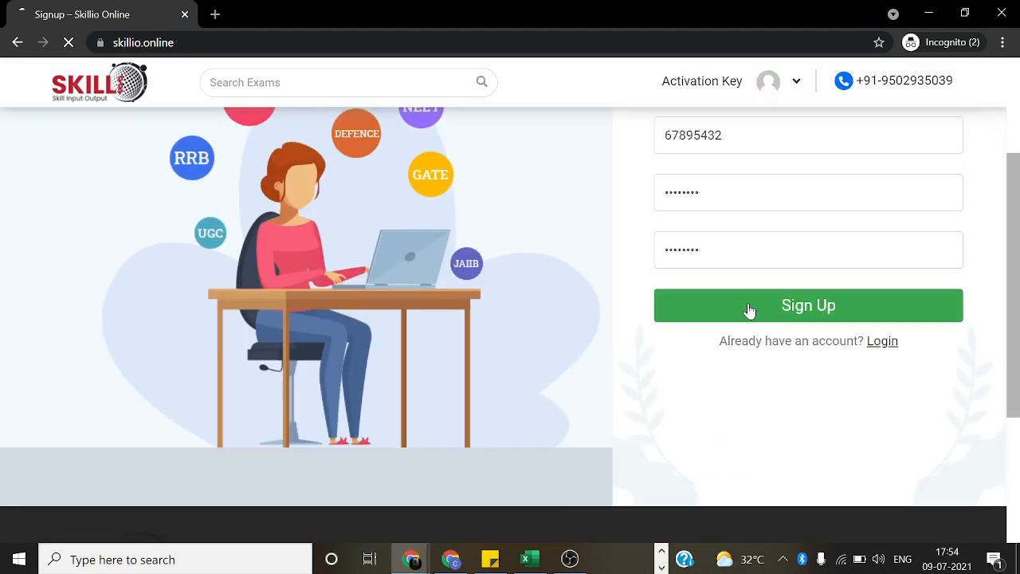
pyautogui.click(807, 305)
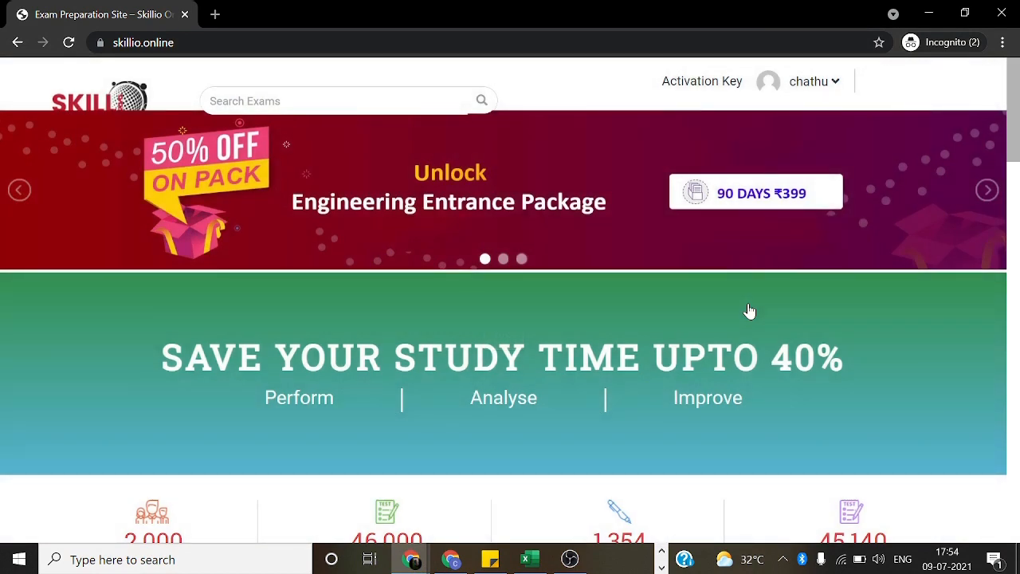
# Scroll the home page down to the Explore your Exam listings
pyautogui.scroll(-3)
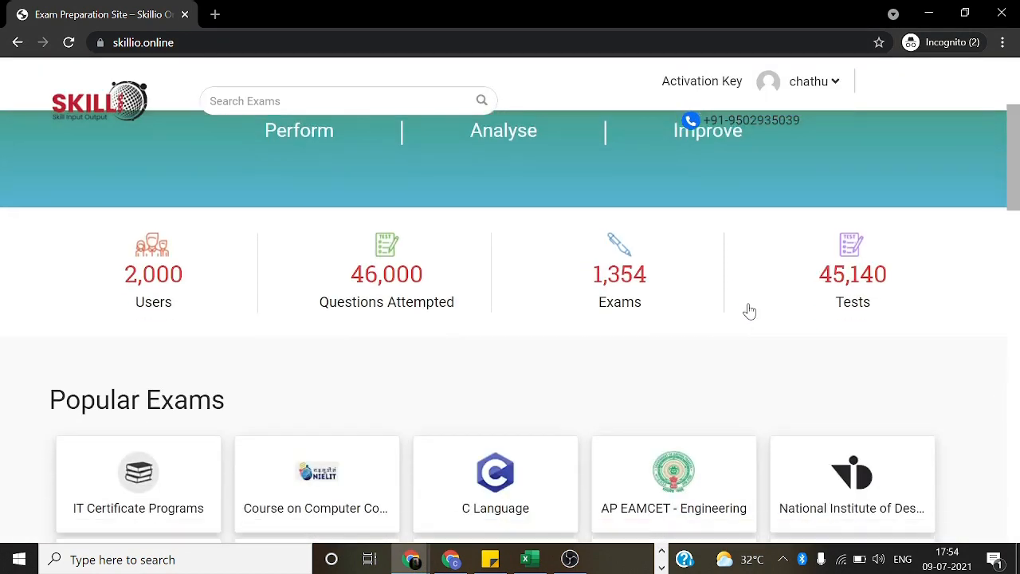
pyautogui.scroll(-3)
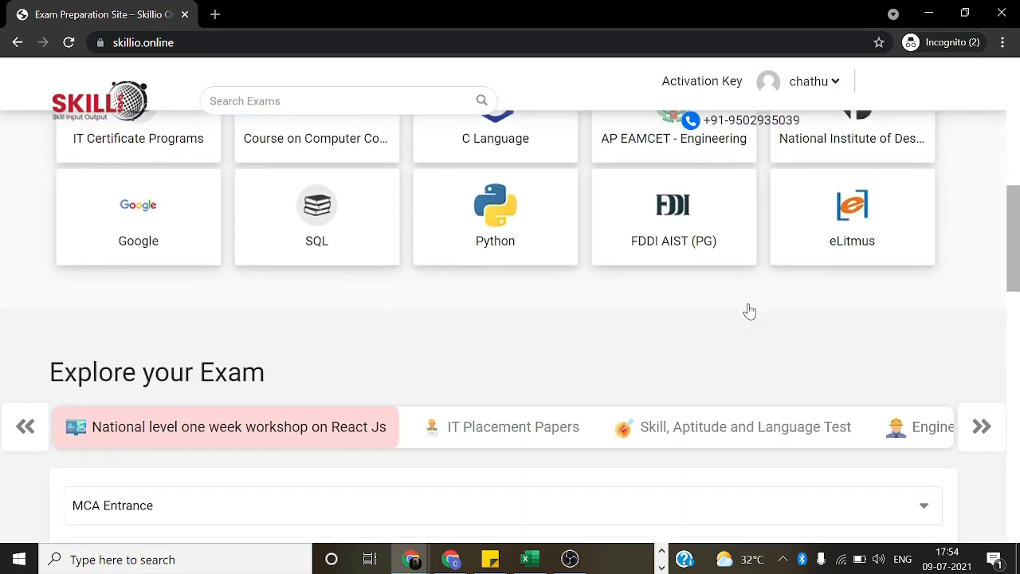
pyautogui.scroll(-3)
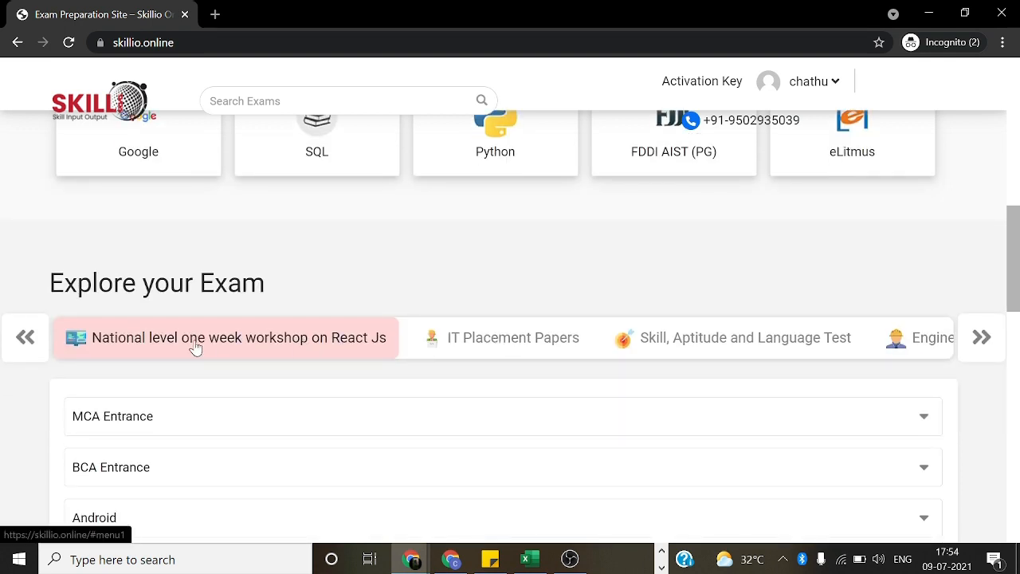
pyautogui.scroll(-3)
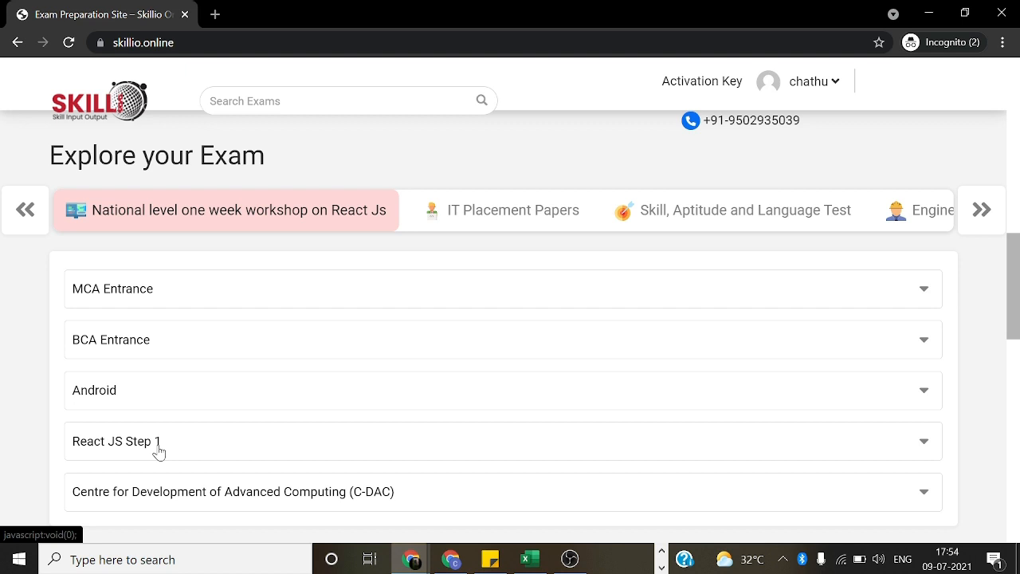
# Expand React JS Step 1 and open the React JS Step 2 test series
pyautogui.click(115, 441)
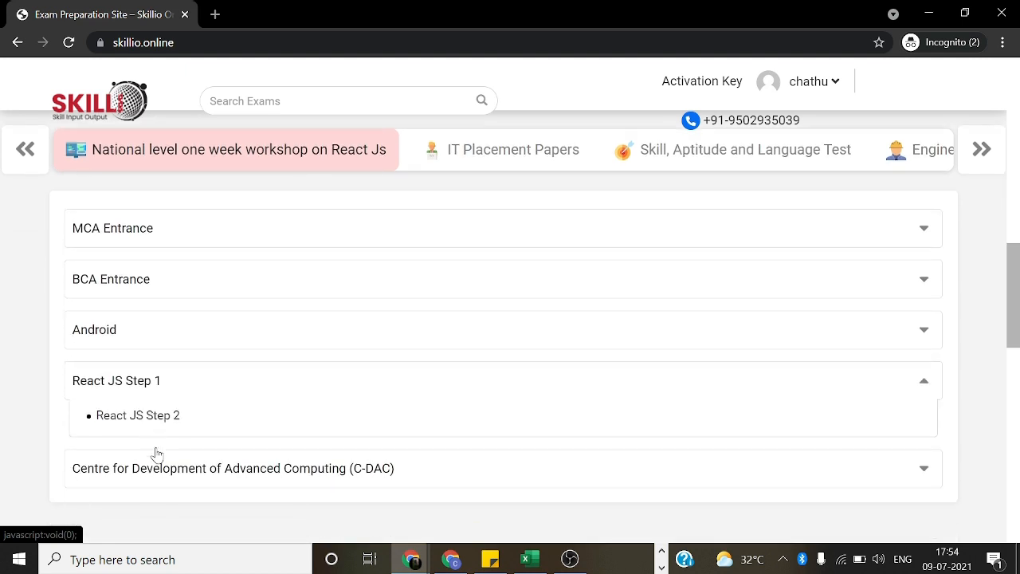
pyautogui.click(138, 415)
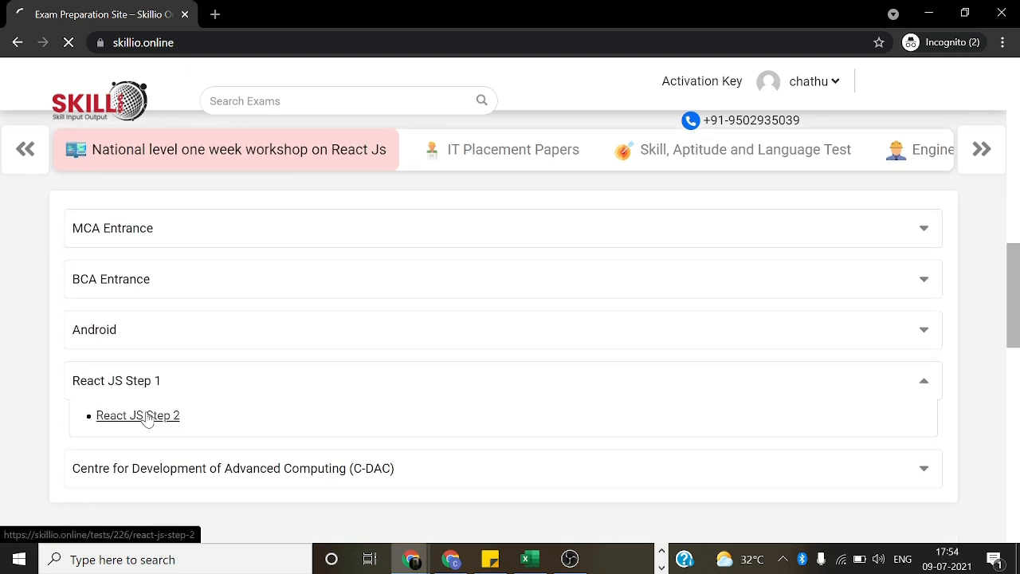
pyautogui.click(137, 416)
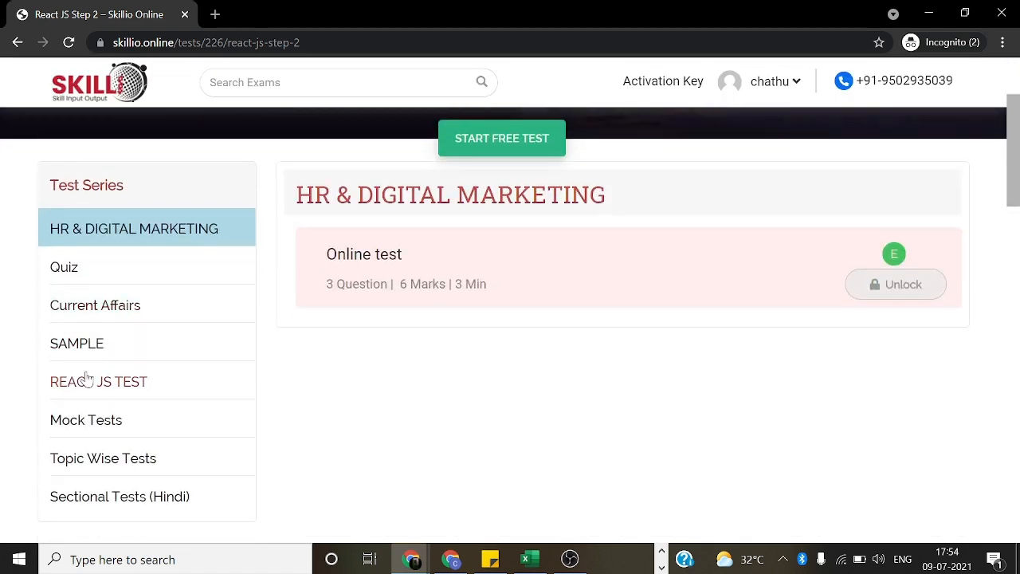
# Show the REACT JS TEST series and start the FINAL REACT JS test
pyautogui.click(98, 381)
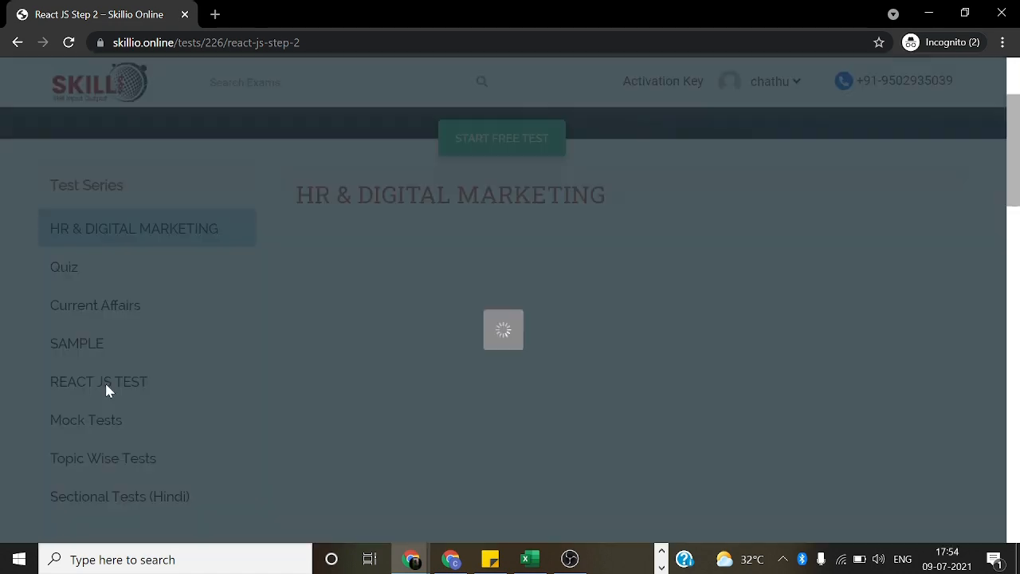
pyautogui.click(98, 381)
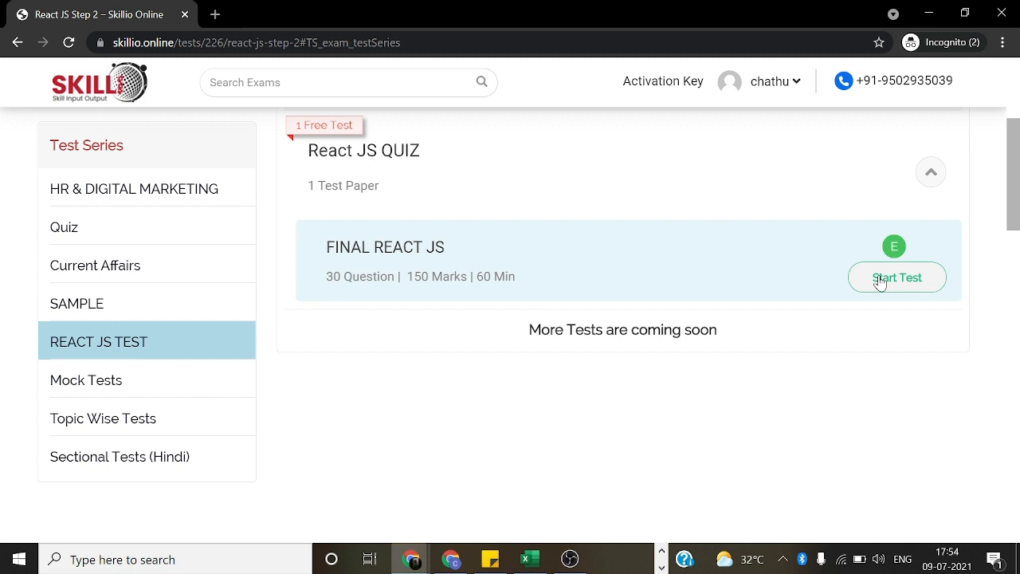
pyautogui.click(896, 277)
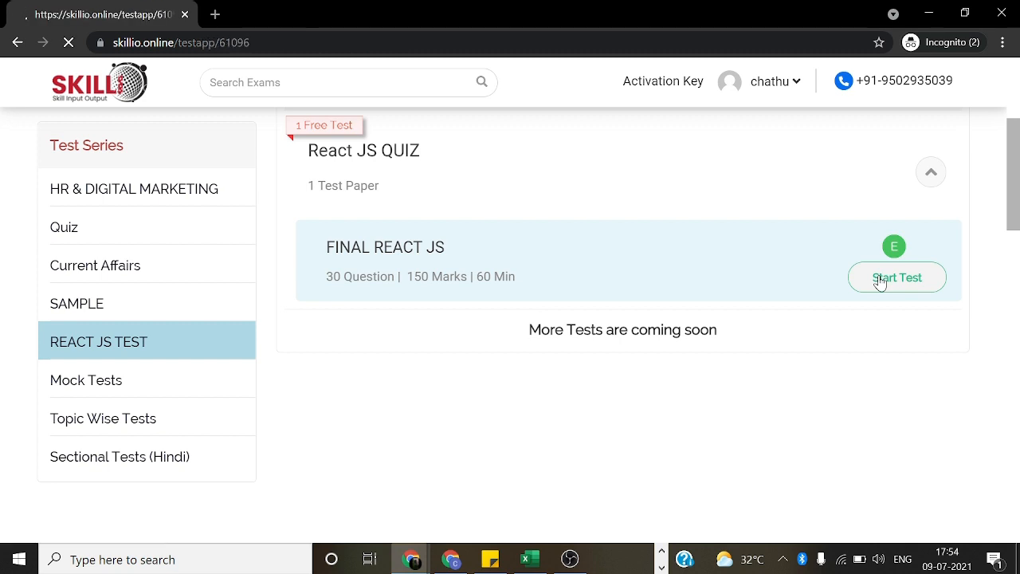
pyautogui.click(896, 278)
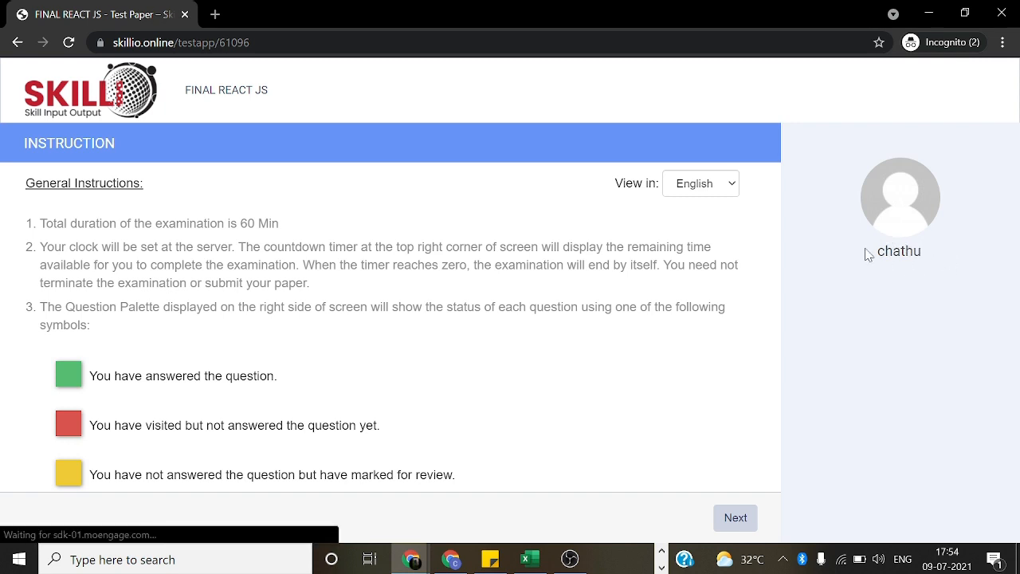
# Go past the general instructions, accept the declaration, and begin the test
pyautogui.scroll(-3)
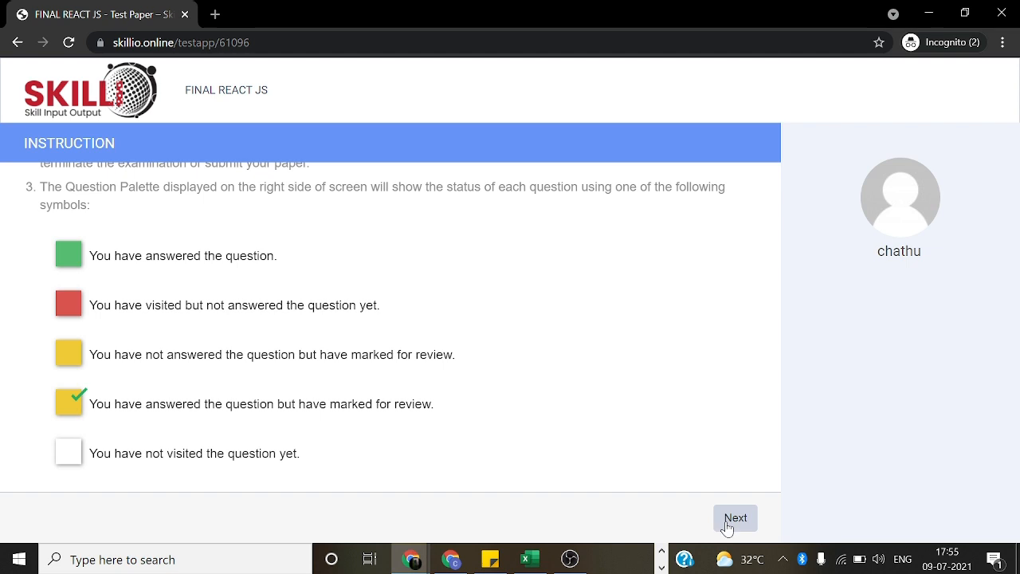
pyautogui.click(735, 517)
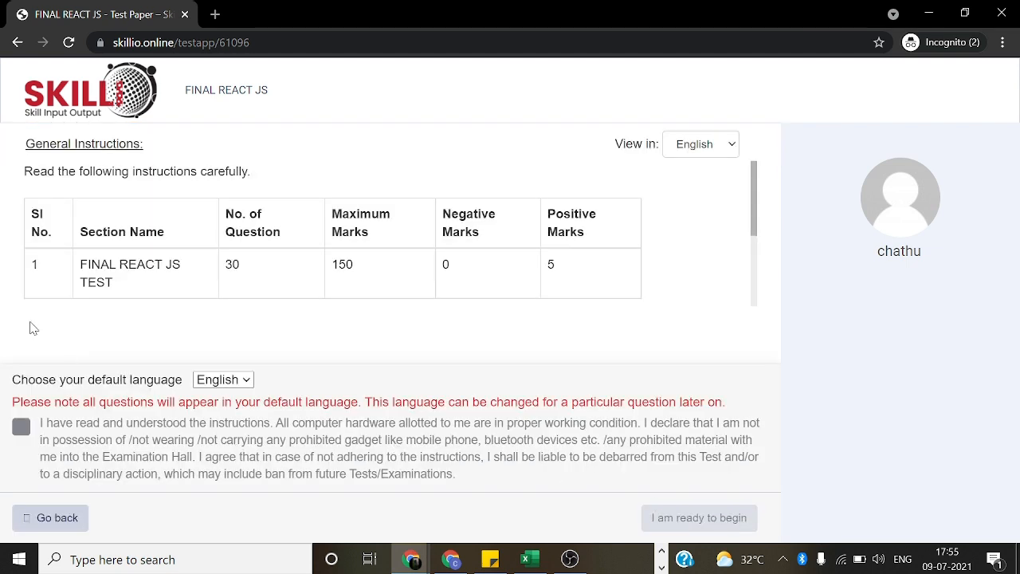
pyautogui.click(20, 426)
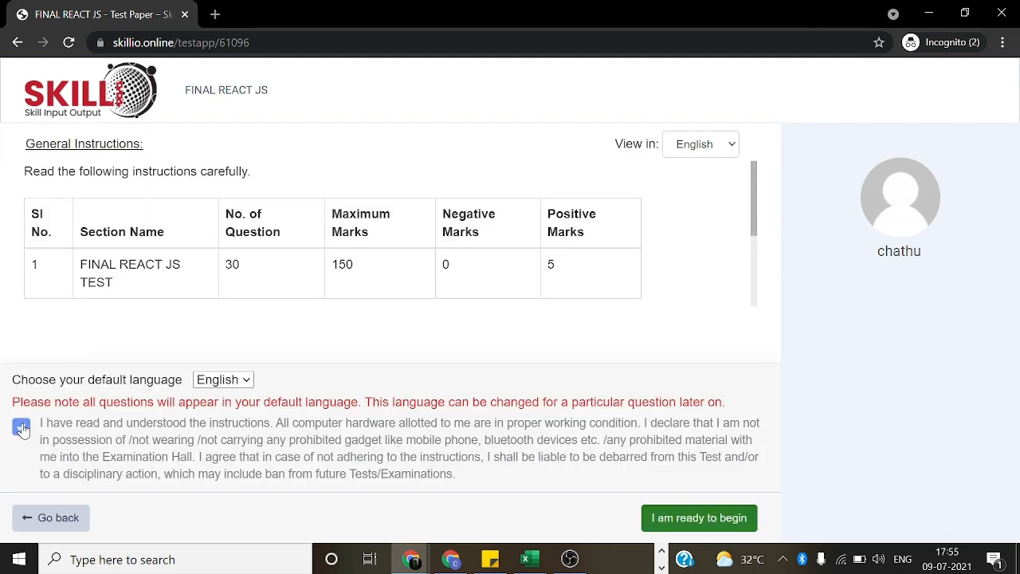
pyautogui.click(20, 427)
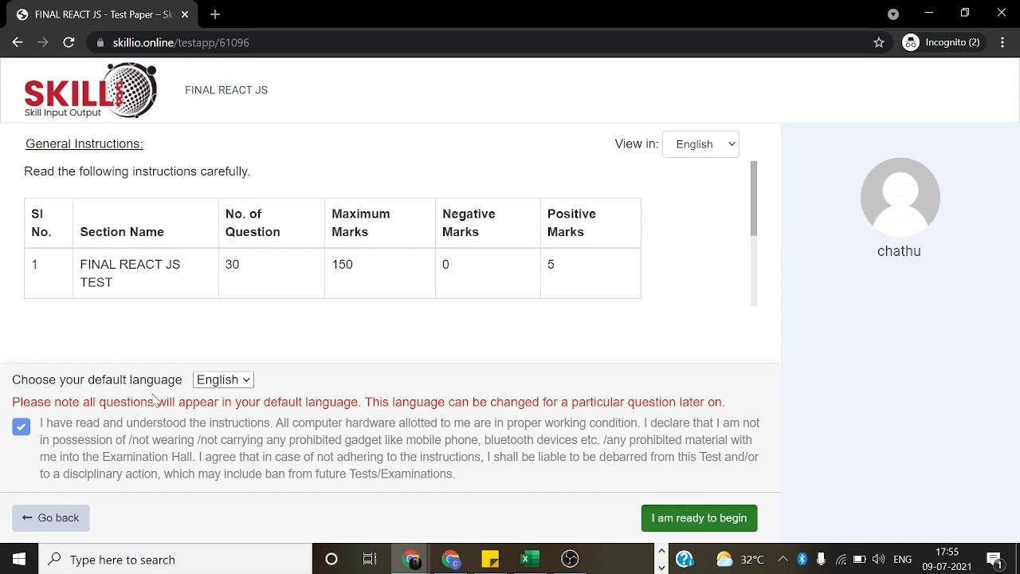
pyautogui.click(698, 517)
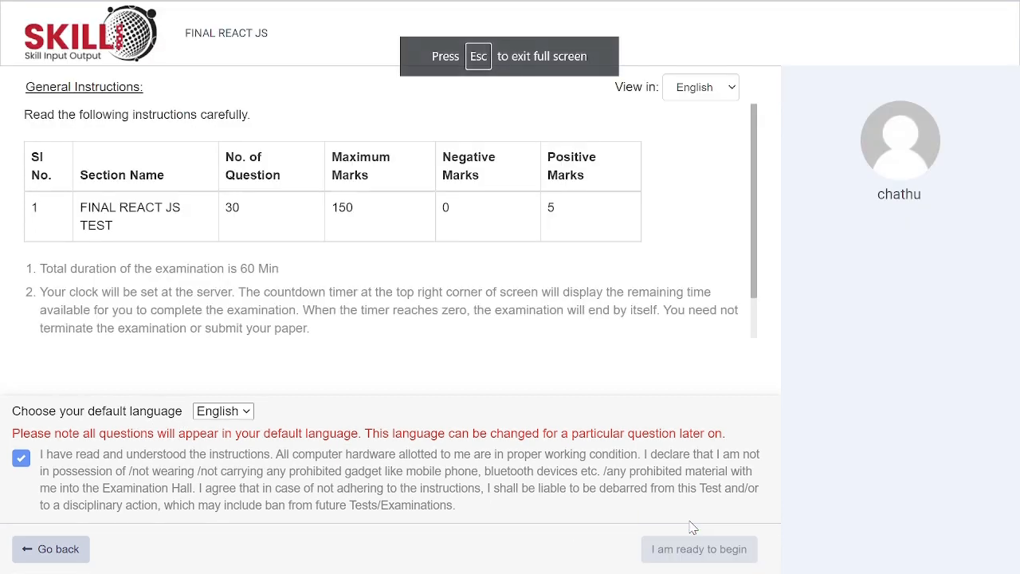
# Answer Question 1 with '<tr> and </tr>' and request test submission
pyautogui.click(698, 548)
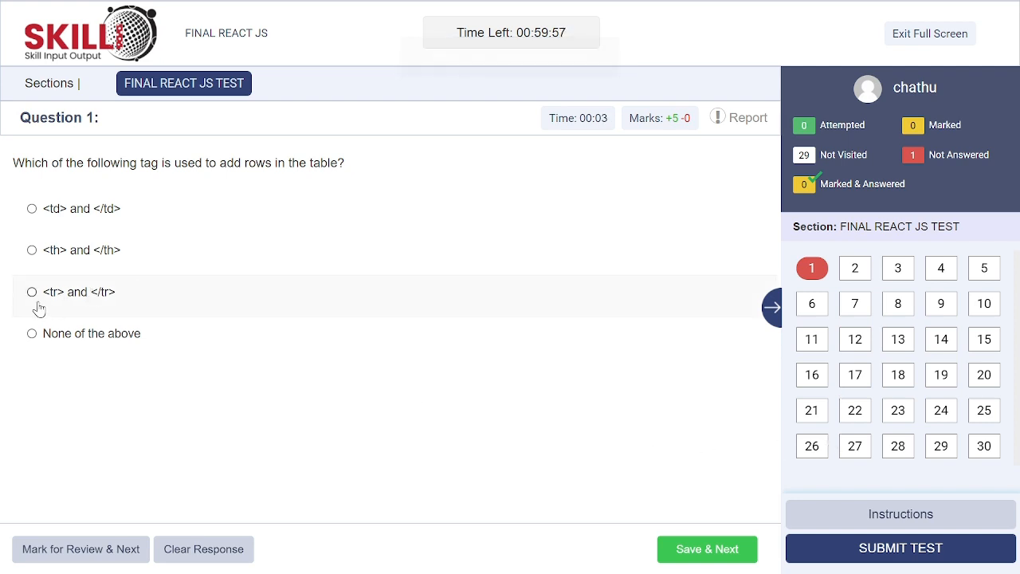
pyautogui.click(32, 292)
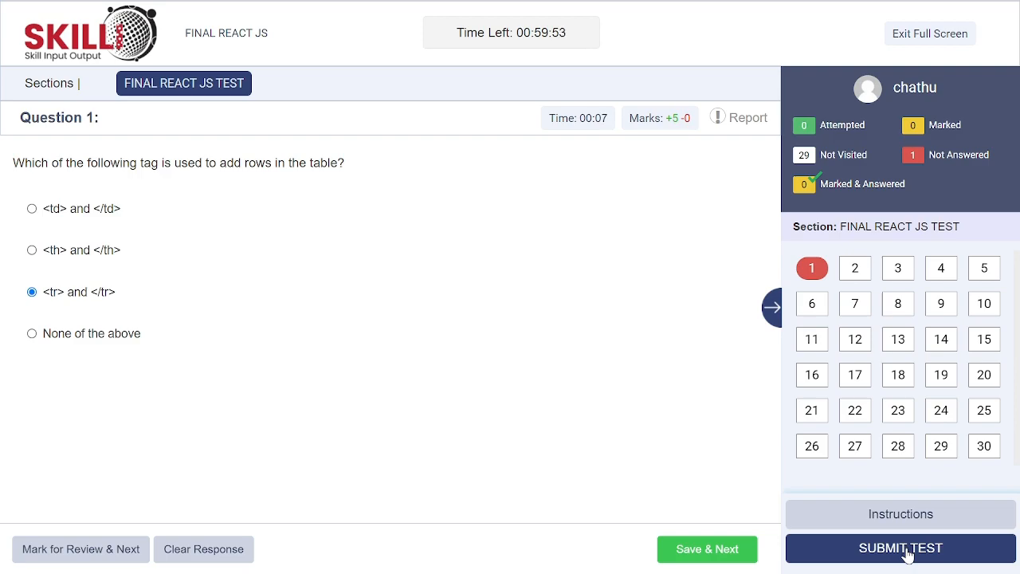
pyautogui.click(899, 547)
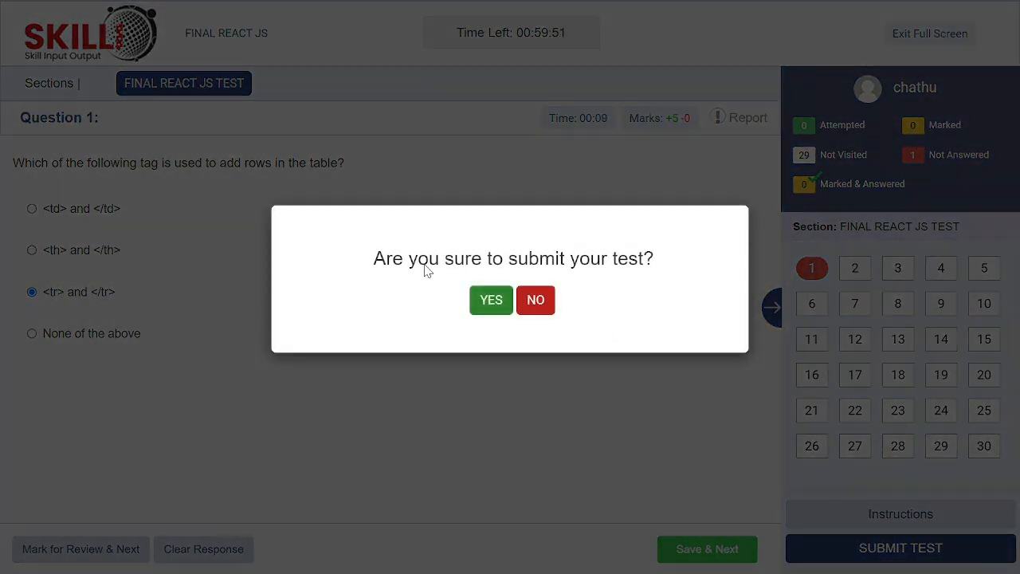
# Confirm submission with YES and proceed past the Test Summary
pyautogui.click(491, 300)
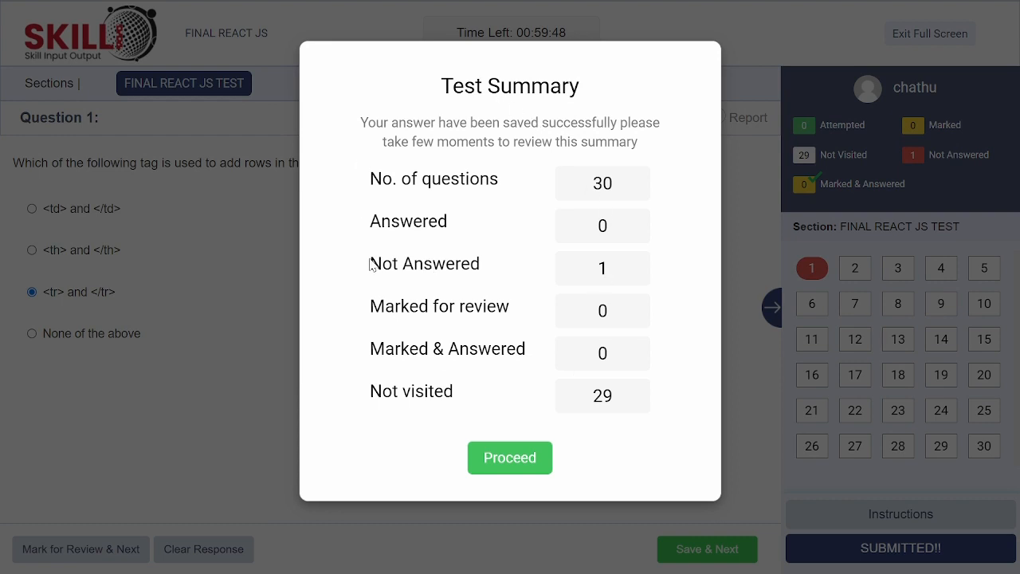
pyautogui.moveTo(680, 135)
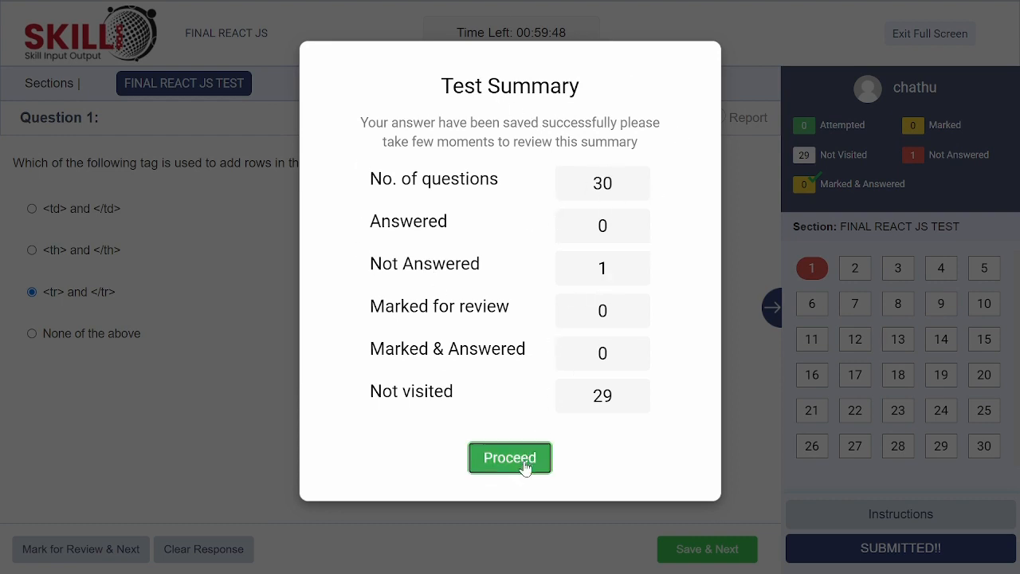
pyautogui.click(509, 457)
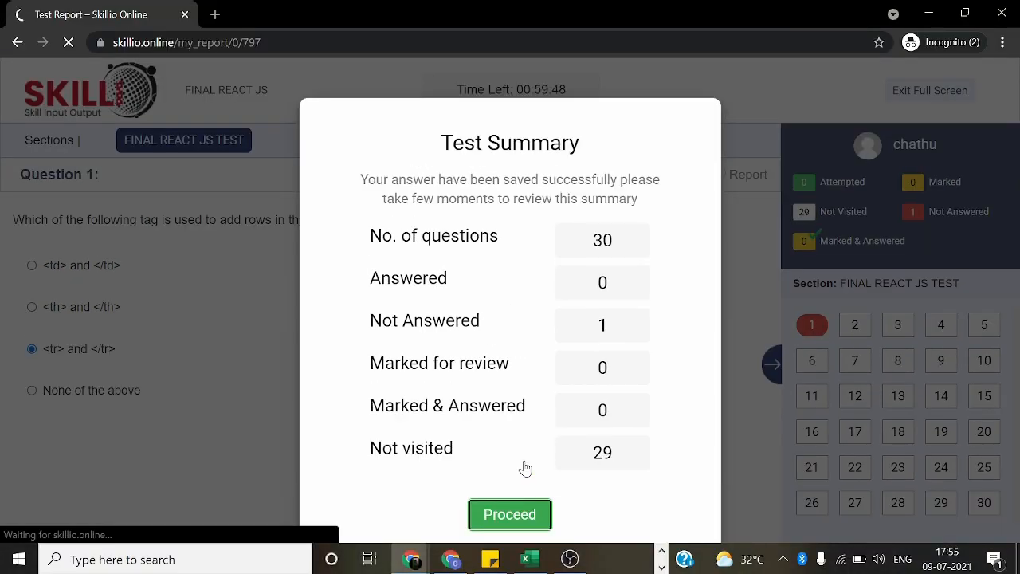
# Open the FINAL REACT JS report and scroll to the Leaderboard and Overview
pyautogui.click(509, 514)
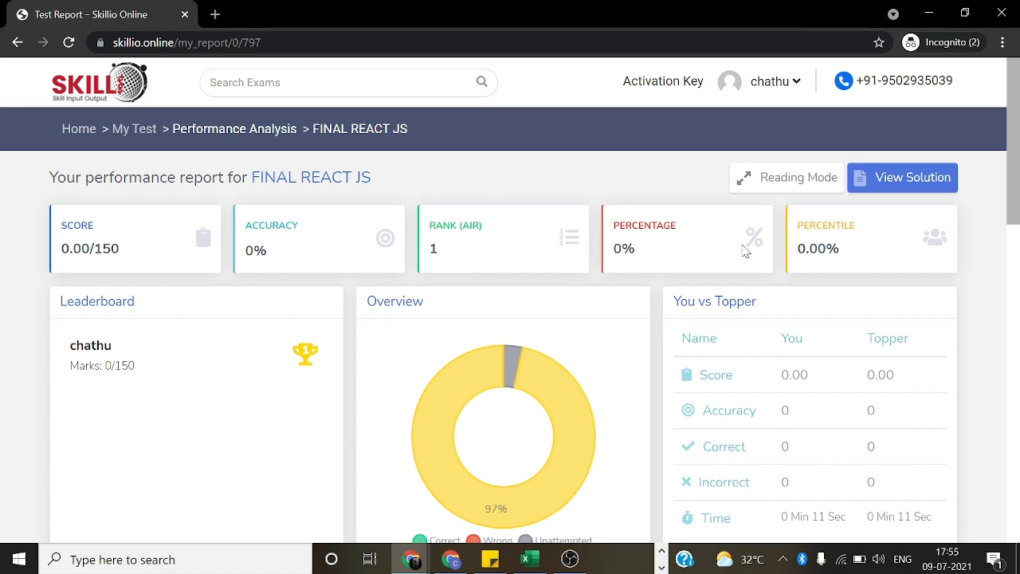
pyautogui.scroll(-3)
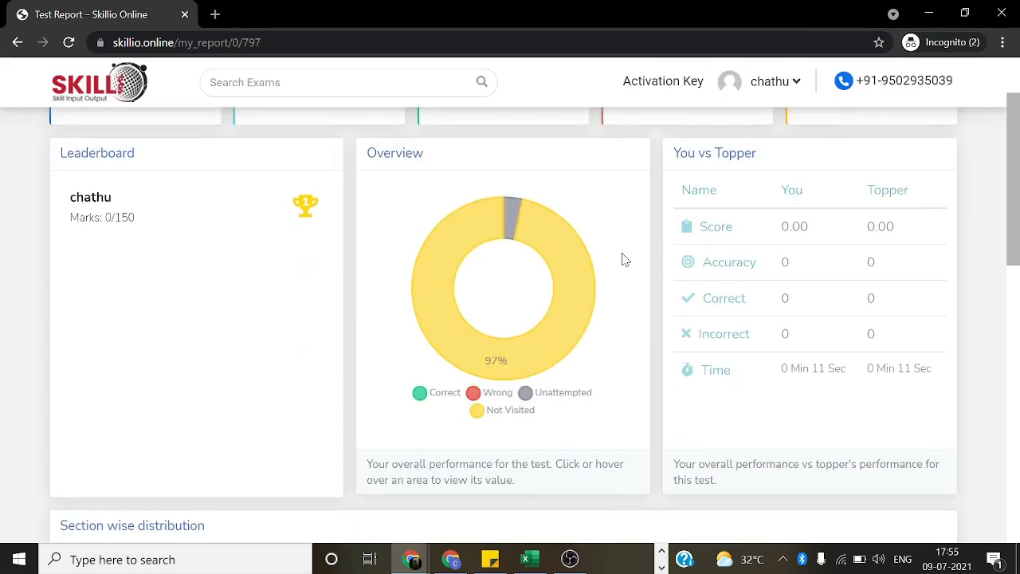